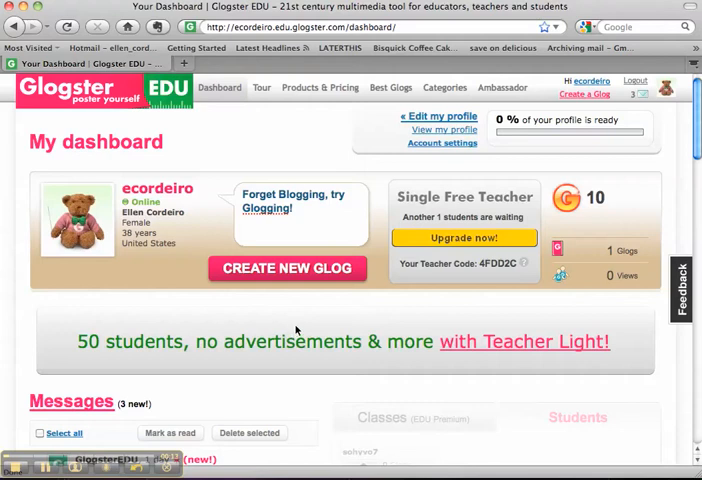
Step: Create a new glog from the dashboard to open the back-to-school template editor
click(287, 268)
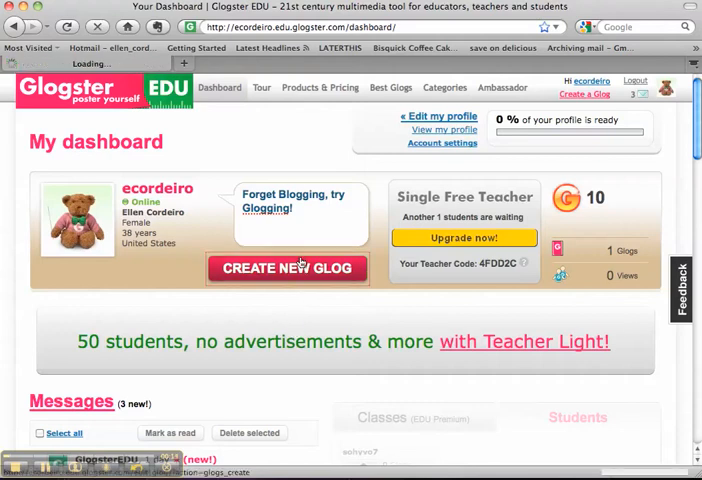
click(288, 268)
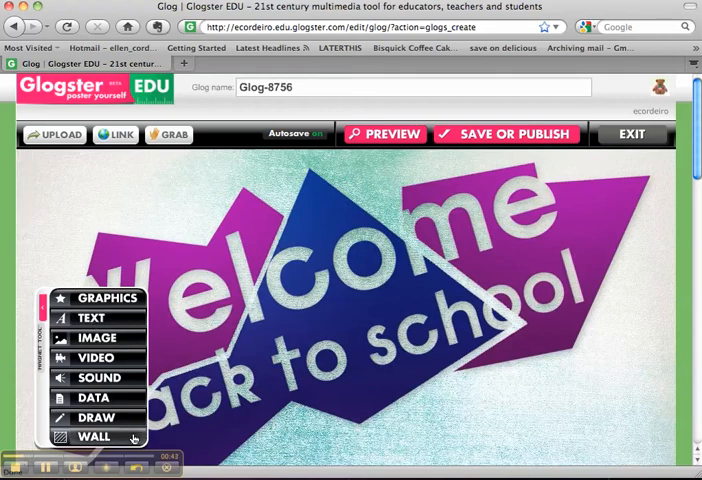
Step: Apply the blue starburst wall from page 2 of the Glog Wall gallery
click(92, 437)
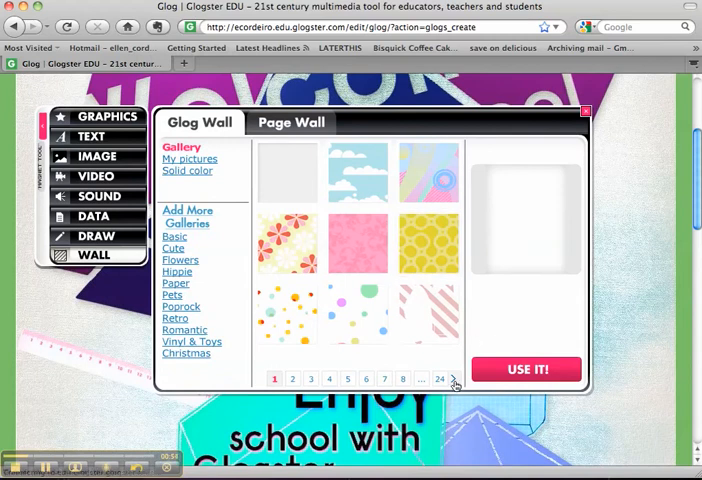
click(453, 379)
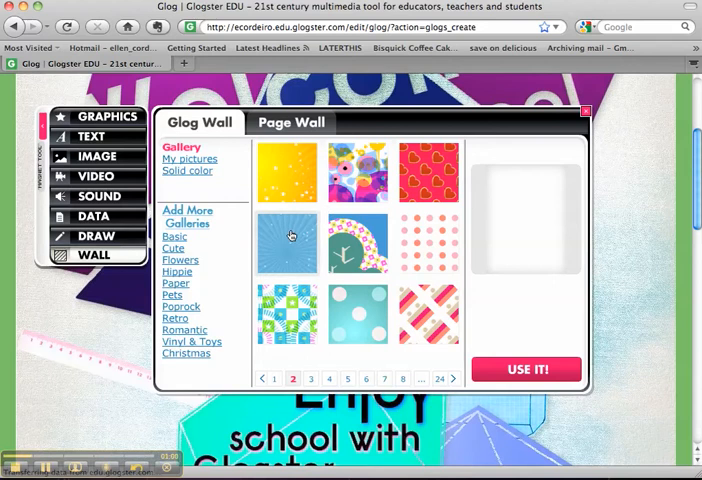
click(288, 243)
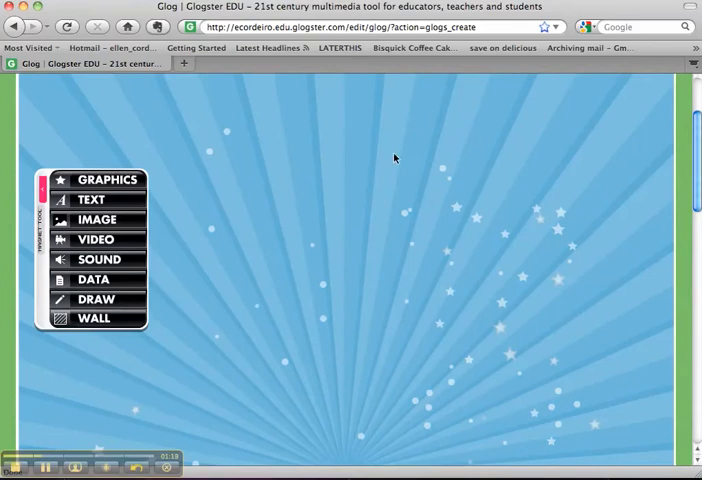
Step: Place the orange ribbon from page 2 of the text gallery on the glog
click(93, 199)
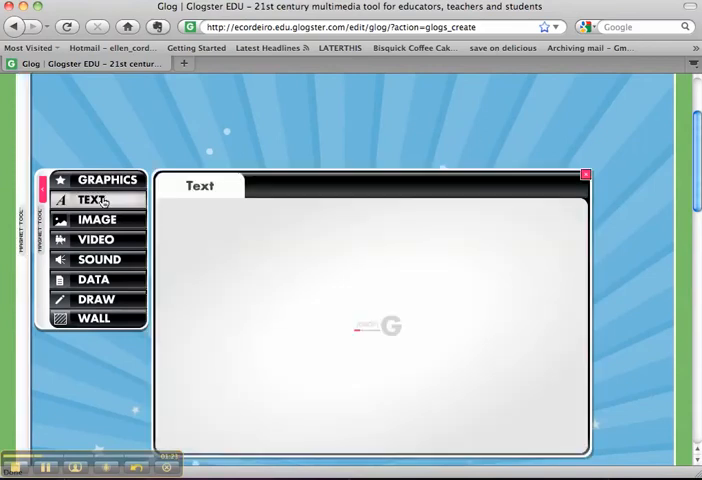
click(93, 199)
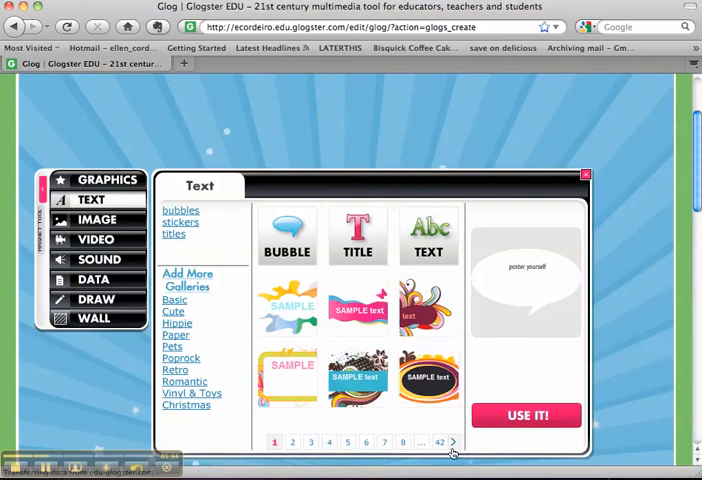
click(452, 442)
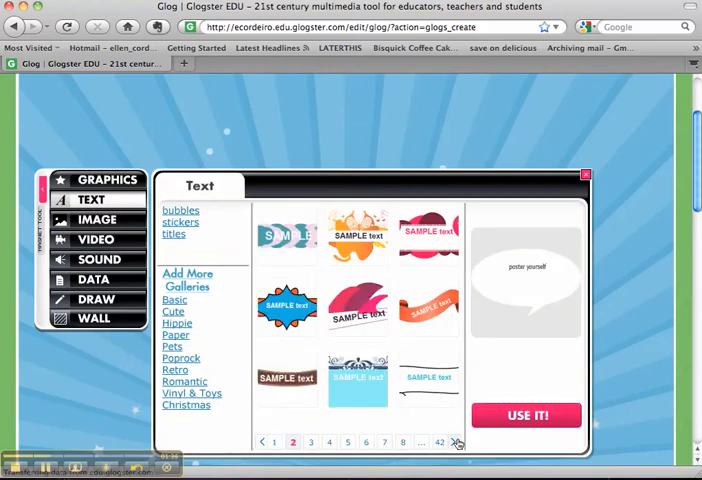
click(287, 307)
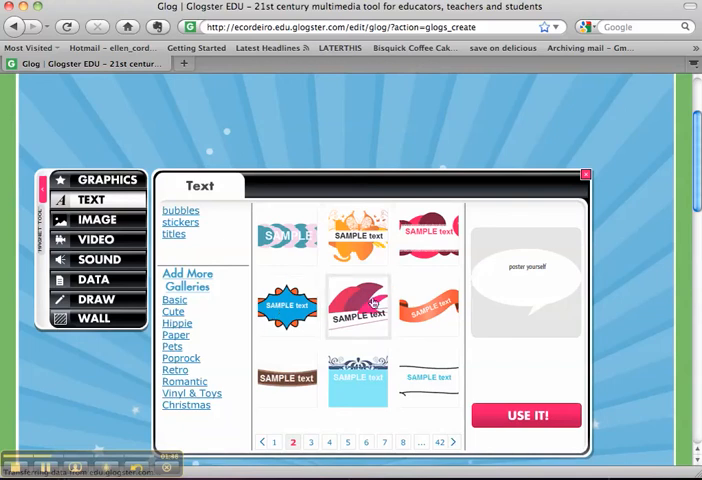
click(428, 308)
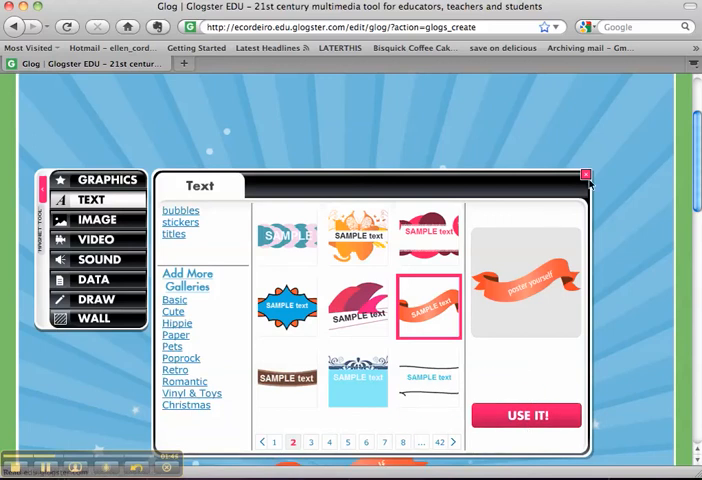
click(525, 415)
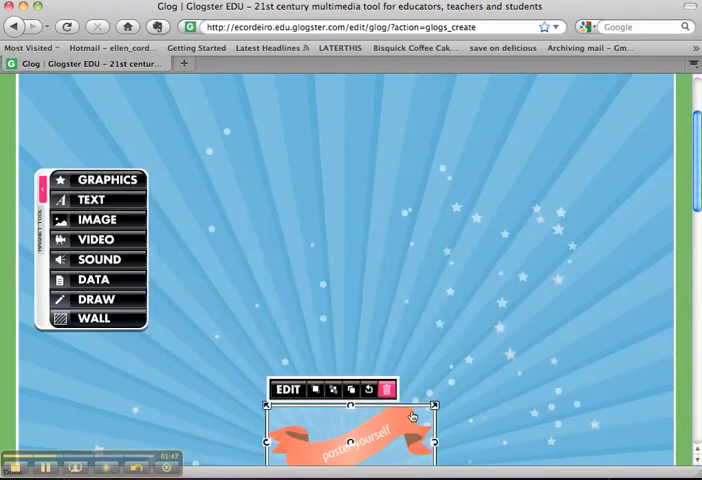
Step: Drag the ribbon to the top centre and retype its text as 'glogster'
drag(350, 420, 365, 115)
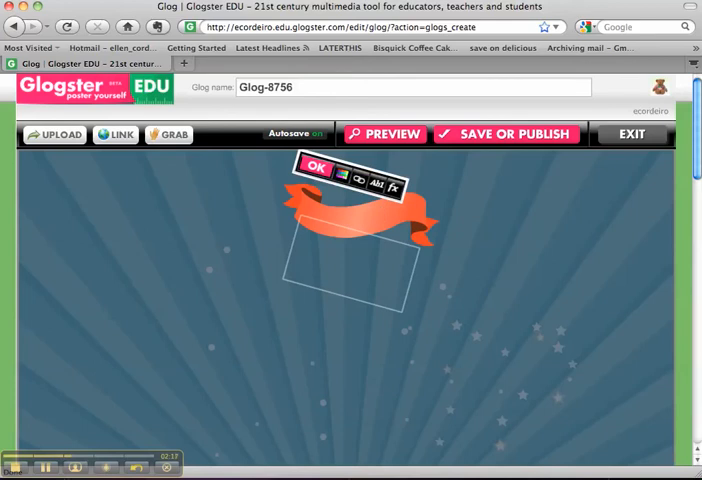
text(gl)
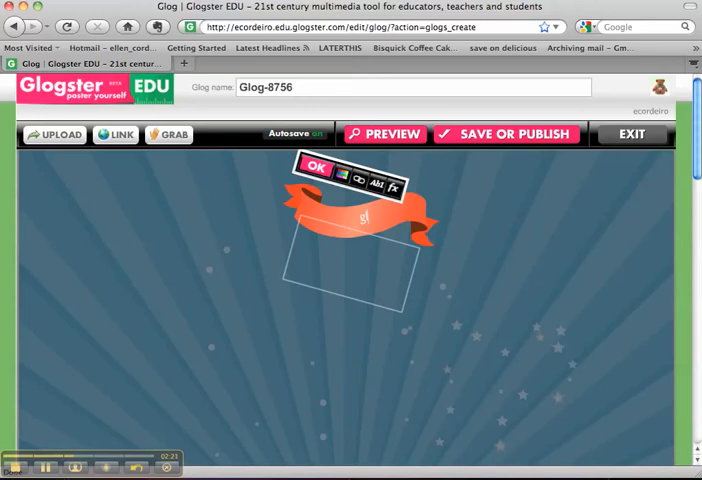
text(logster)
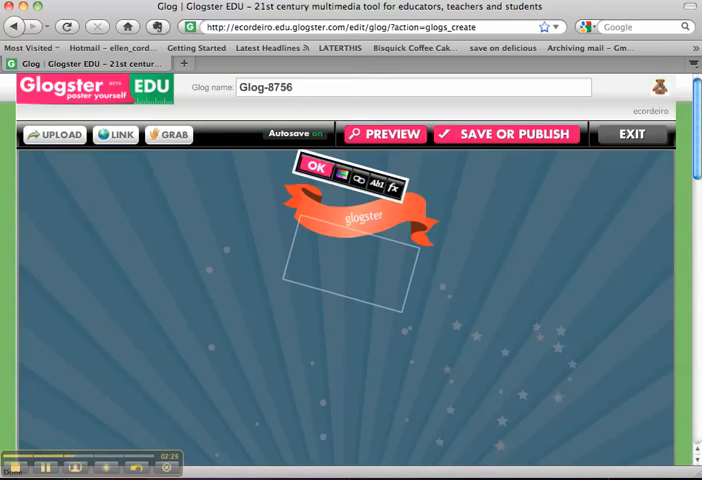
click(376, 184)
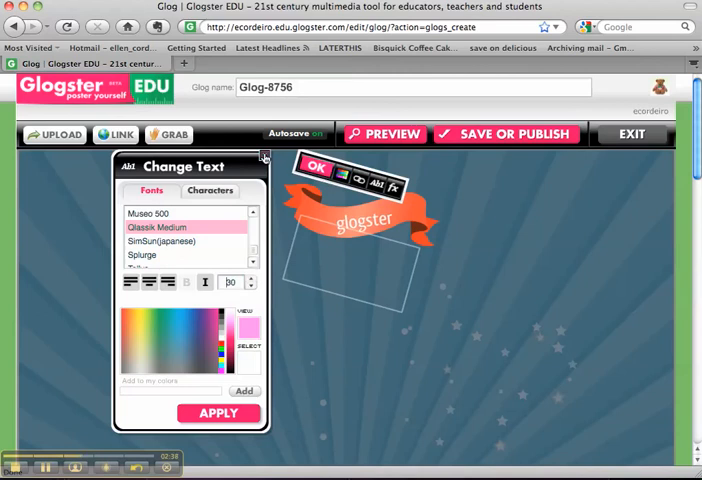
Step: Apply the ribbon's text styling, confirm the edit with OK, and deselect it
click(210, 306)
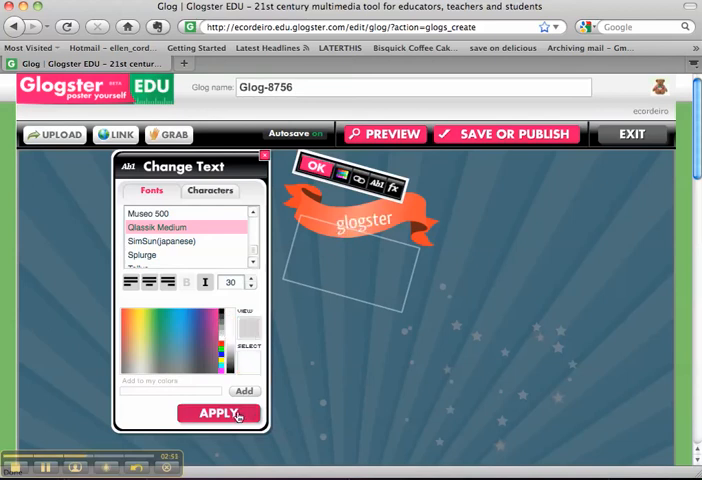
click(218, 413)
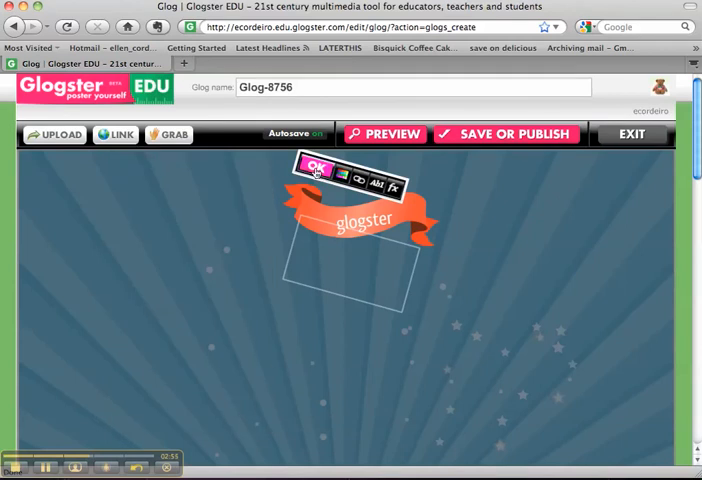
click(315, 167)
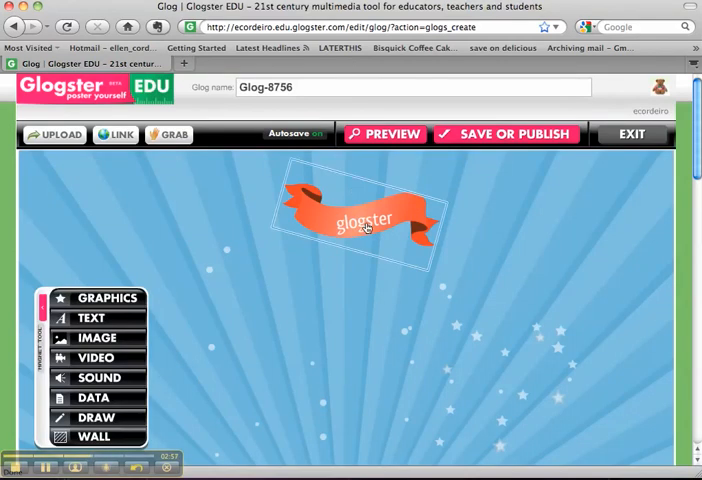
click(365, 220)
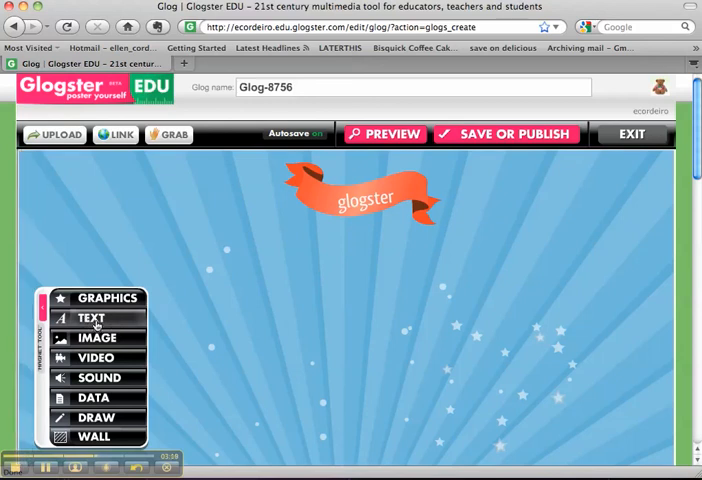
Step: Browse the stickers category of text designs to its second page
click(93, 317)
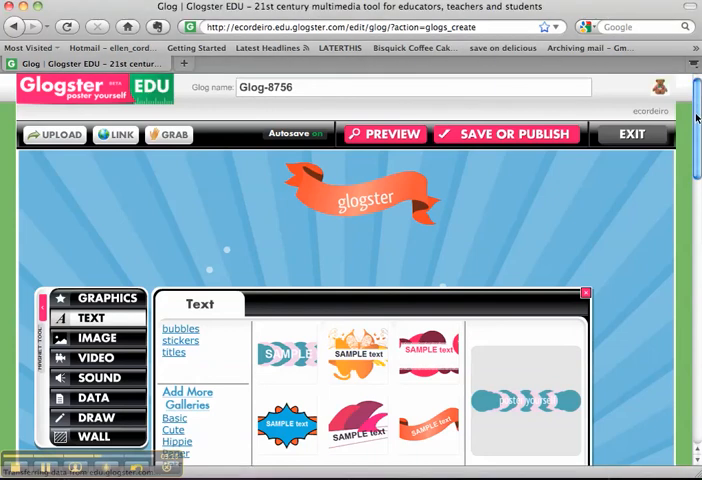
scroll(down, 3)
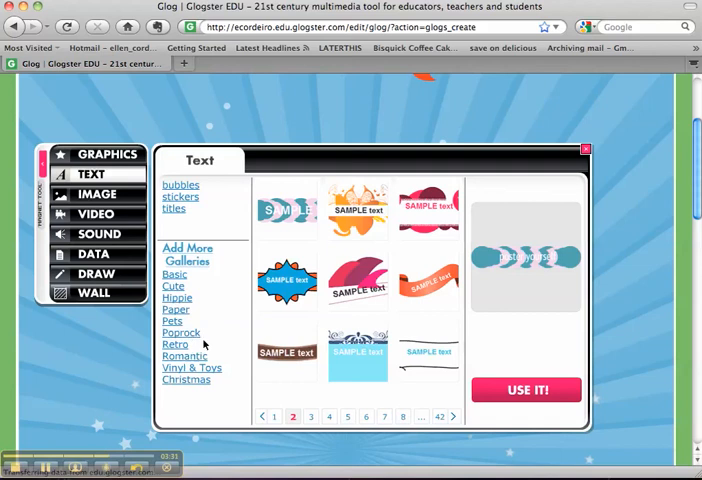
mouse_move(223, 357)
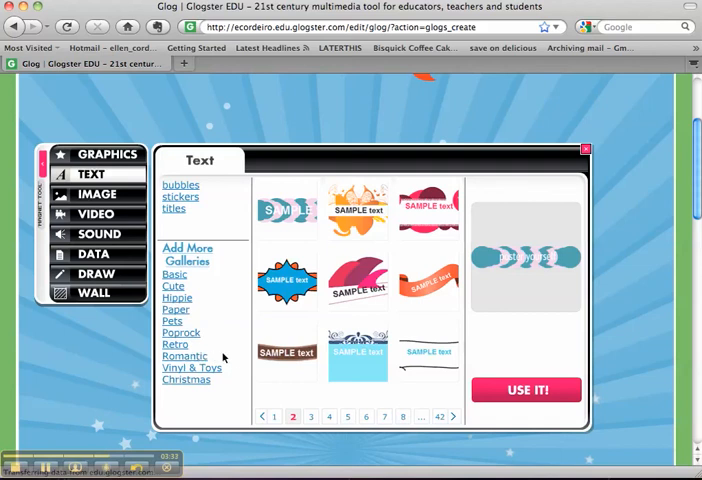
mouse_move(225, 382)
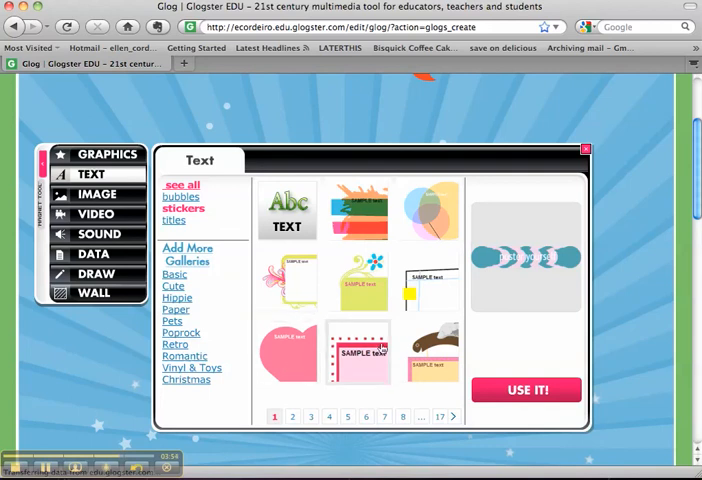
click(452, 416)
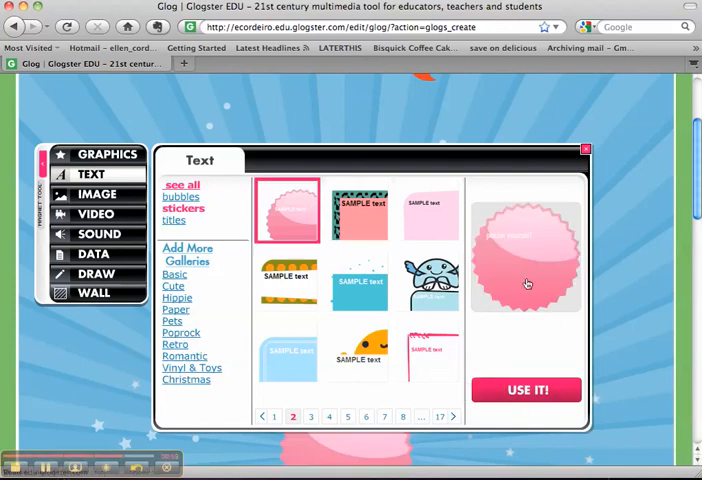
Step: Place the pink scalloped sticker on the poster
click(526, 389)
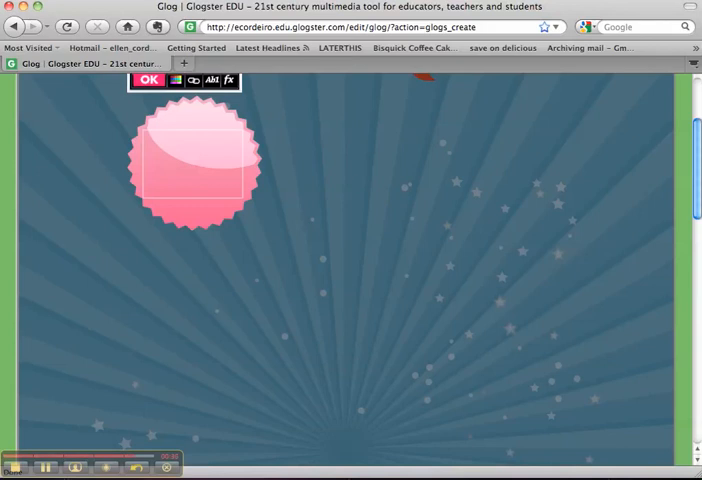
mouse_move(167, 468)
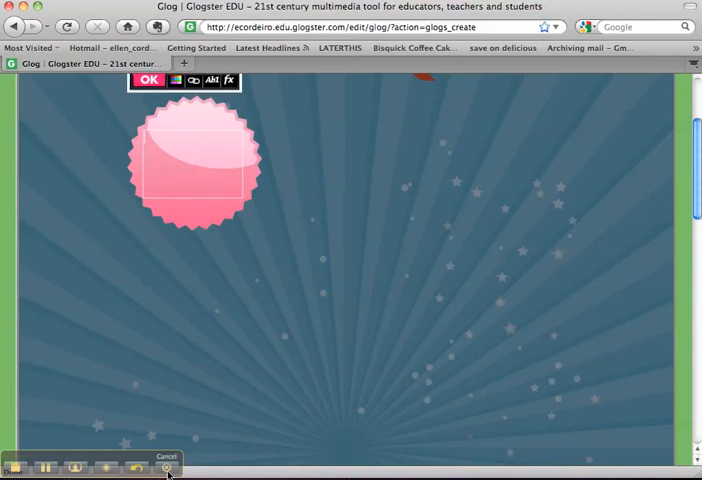